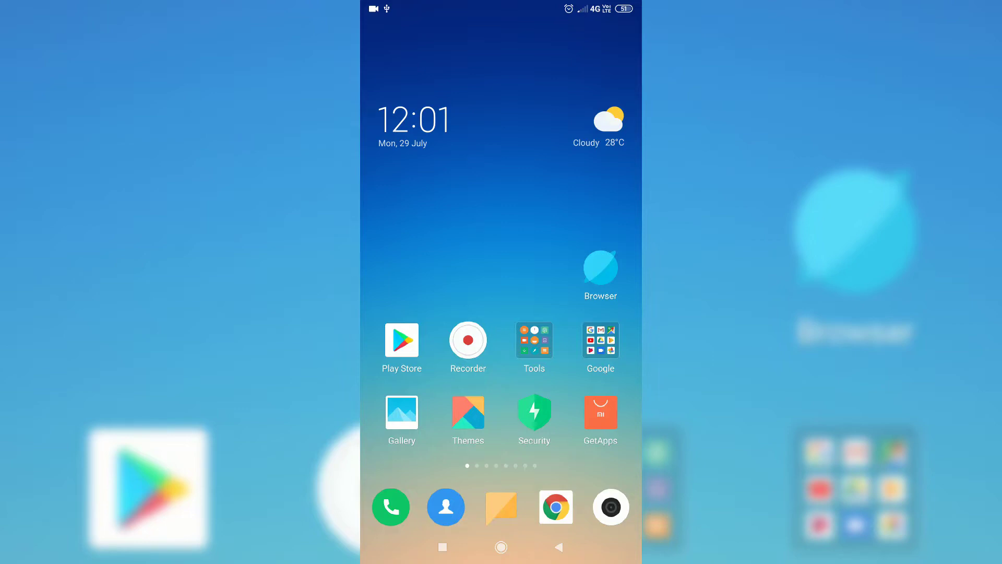
Fix the SanDisk USB drive issue by formatting it as portable storage until it reports ready
scroll("down", 3)
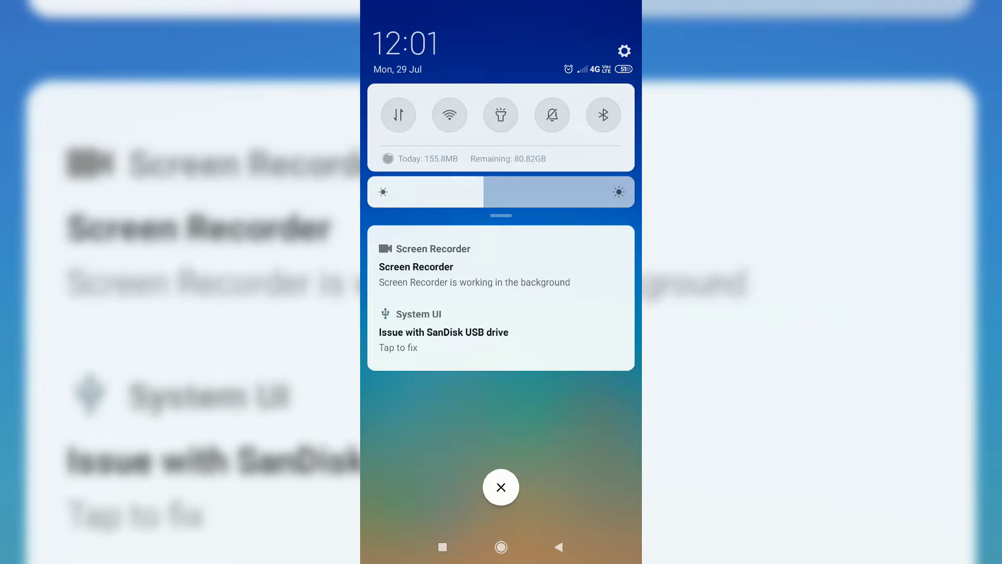
left_click(444, 338)
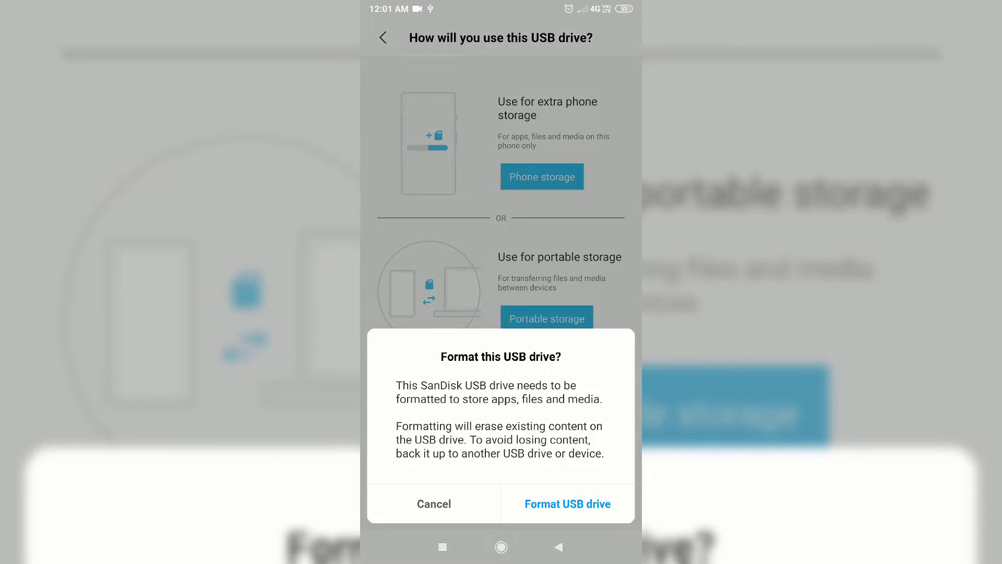
left_click(567, 503)
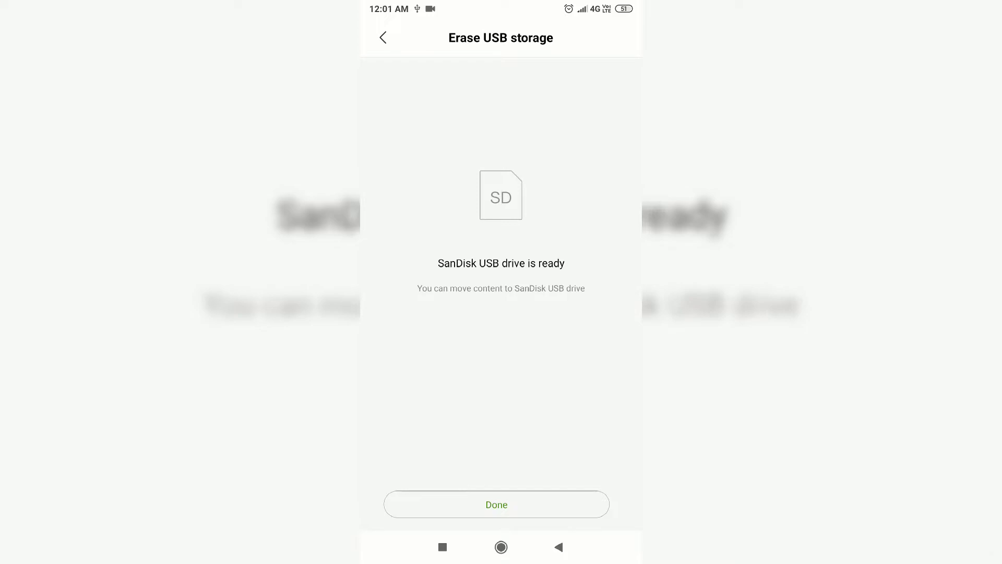
Finish the USB drive setup on the phone and move to the Windows PC
left_click(496, 504)
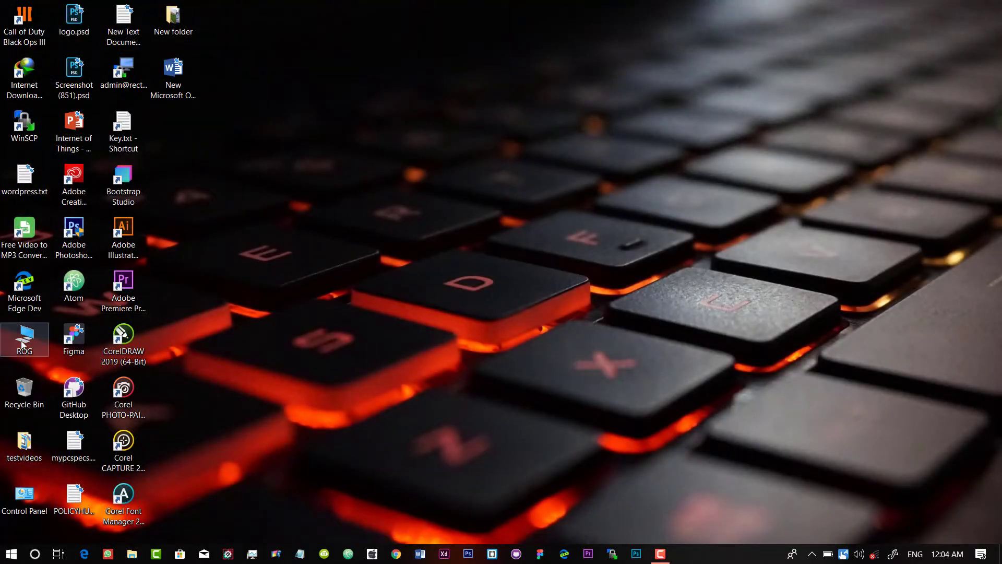
Show This PC's drives and bring up the actions for USB Drive (G:) with 14.4 GB free
double_click(24, 338)
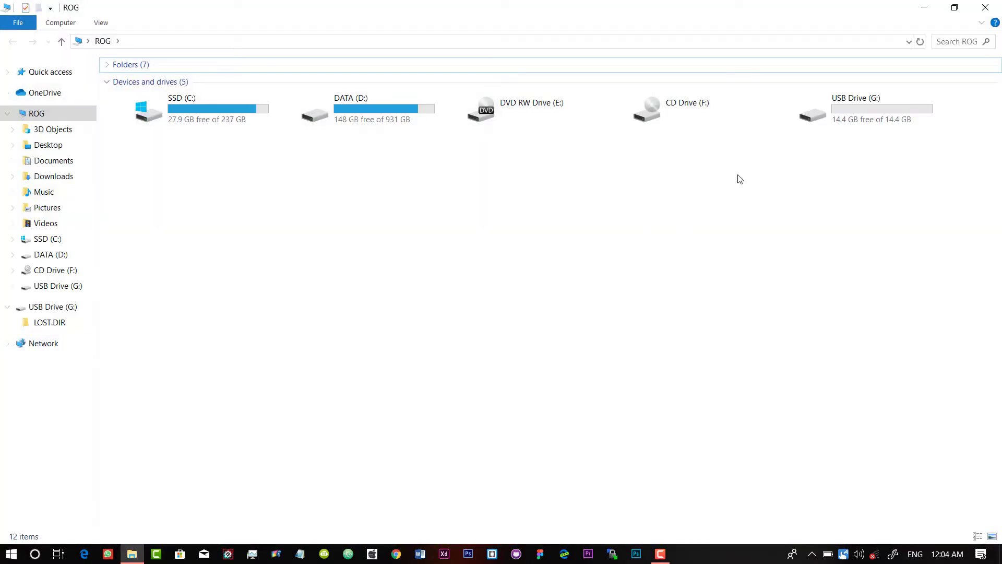
left_click(853, 109)
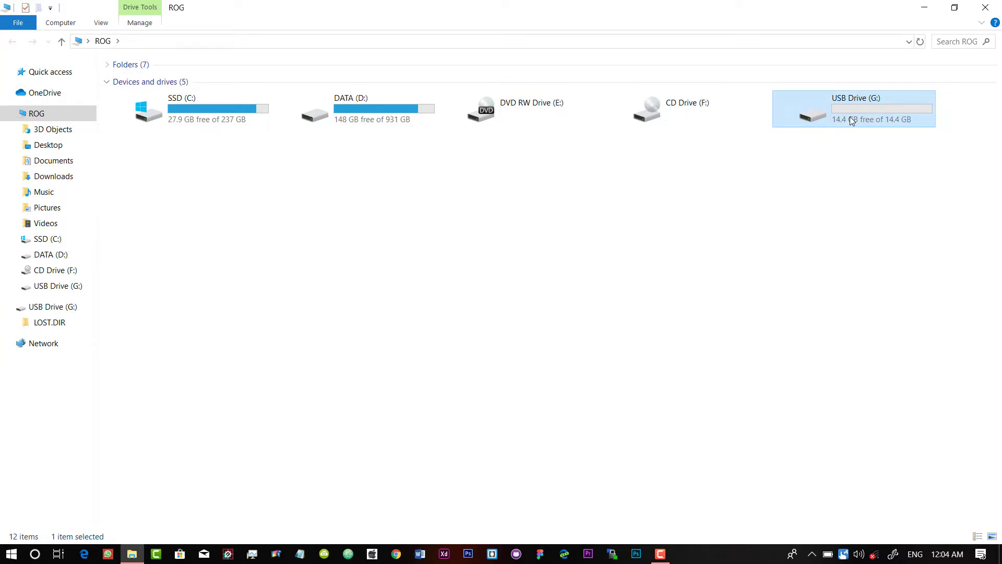
double_click(853, 111)
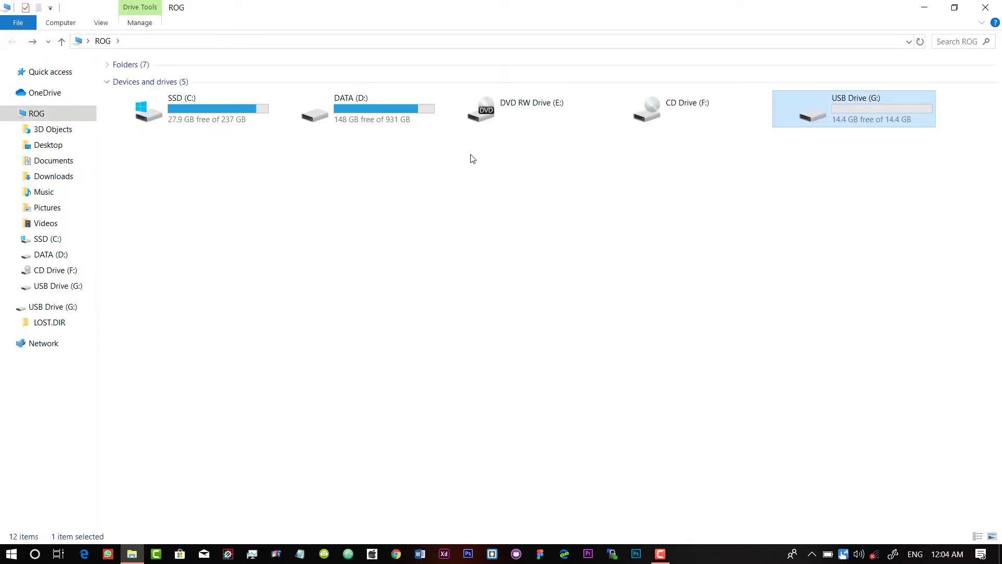
left_click(737, 195)
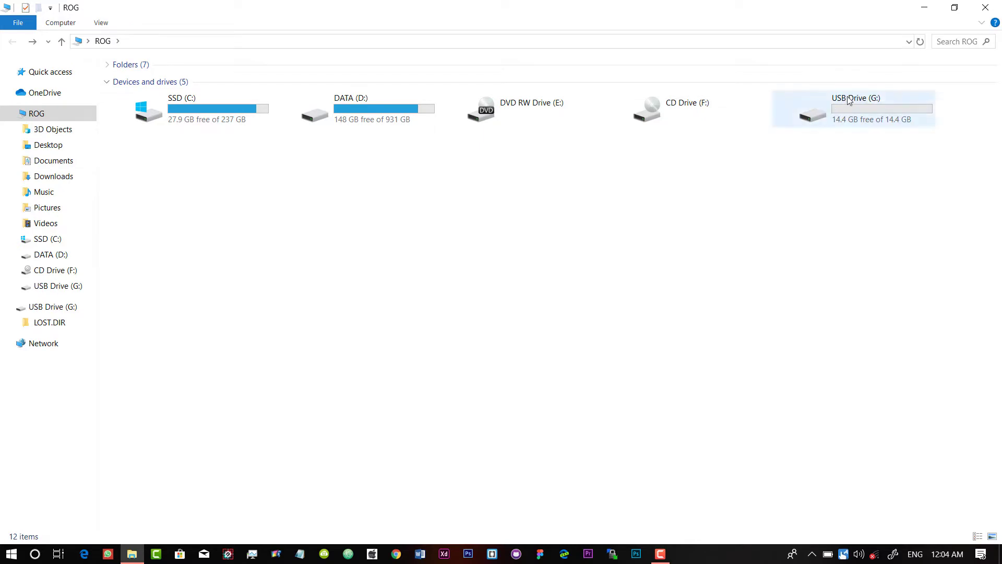
right_click(852, 108)
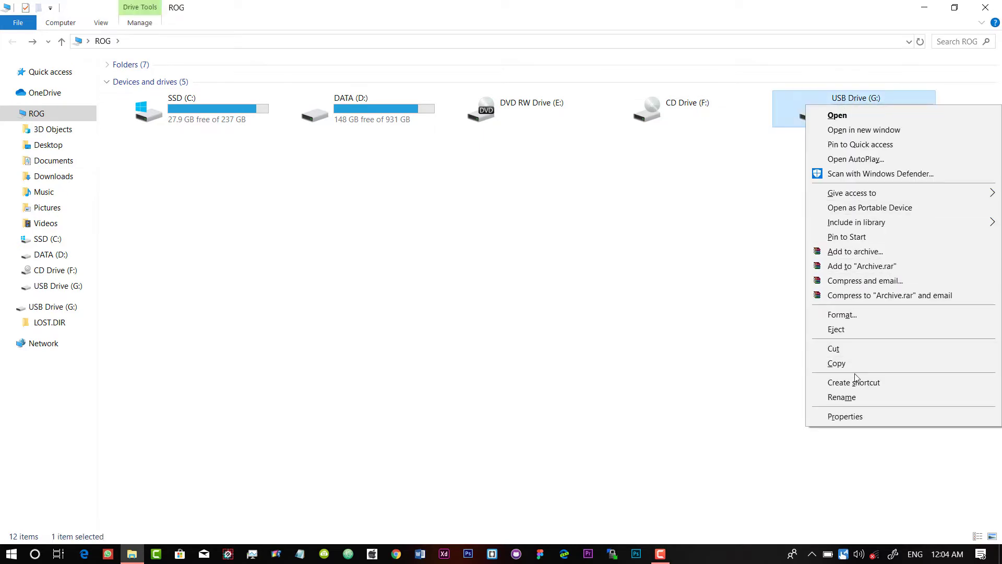
Set the USB drive format to NTFS with the volume label MyPendrive
left_click(842, 314)
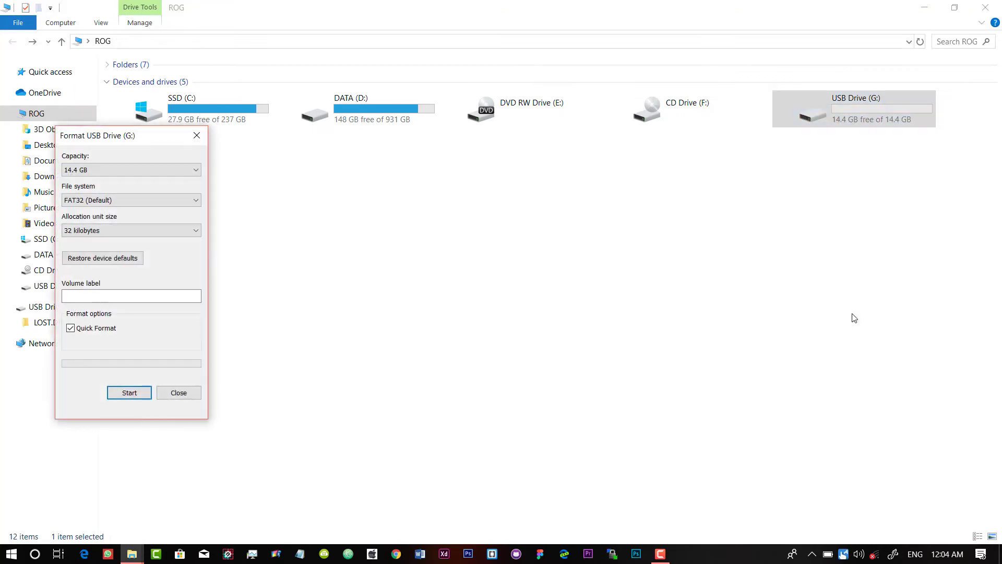
mouse_move(147, 140)
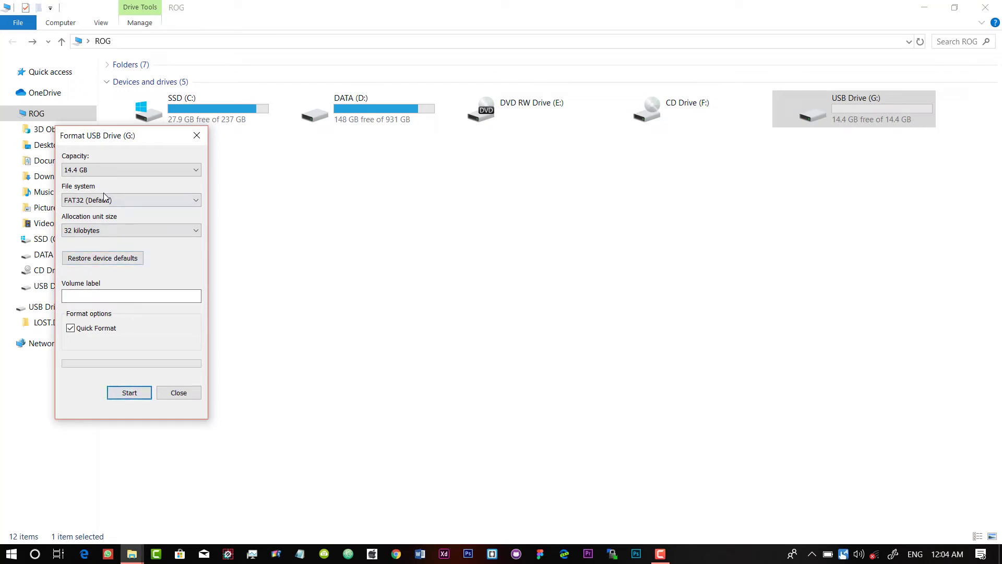
left_click(130, 199)
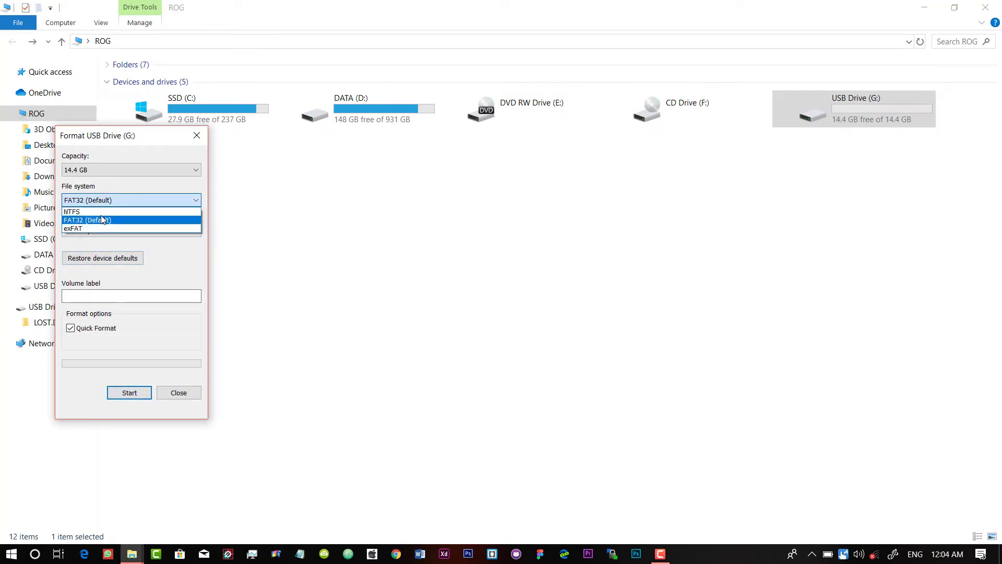
left_click(72, 211)
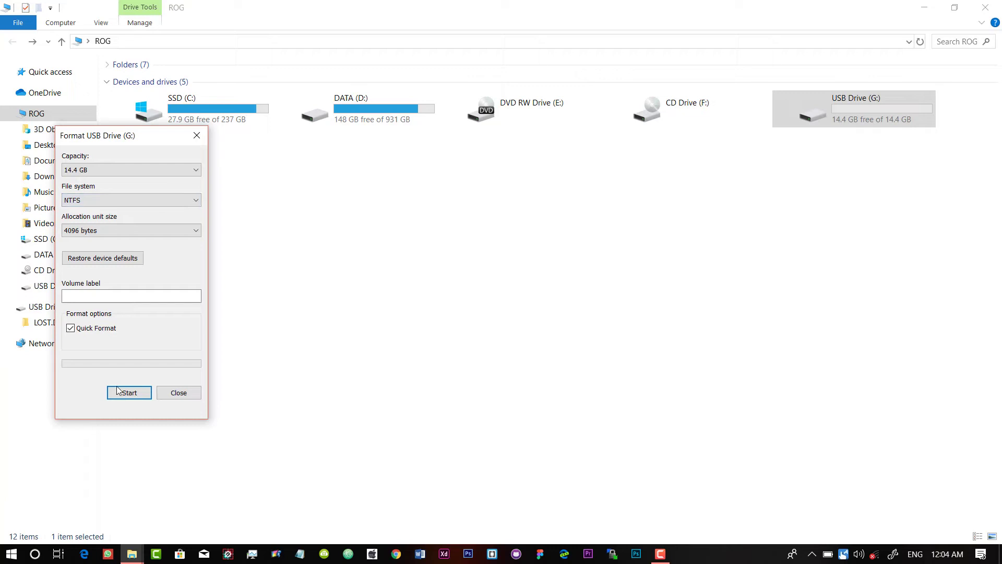
left_click(131, 295)
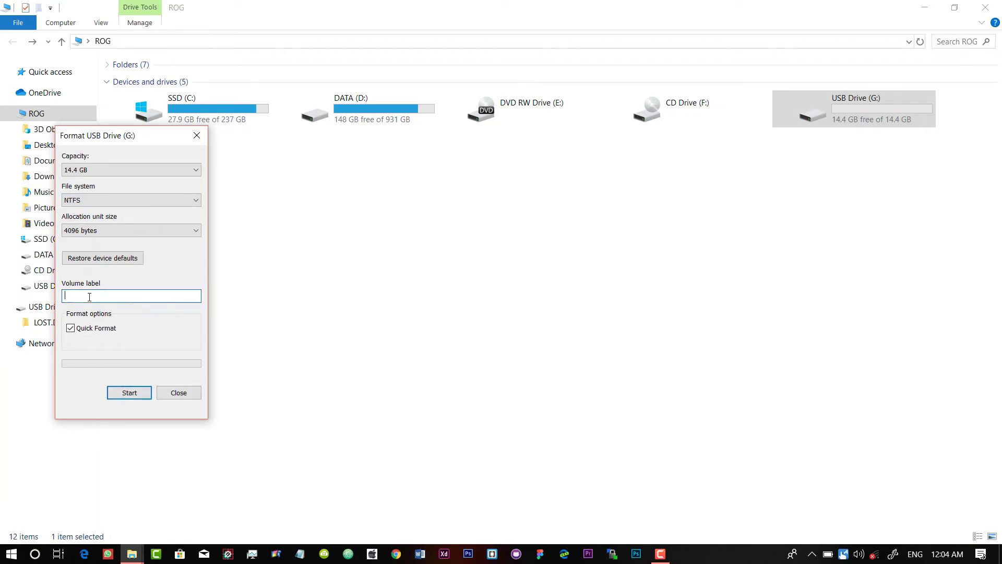
type("My")
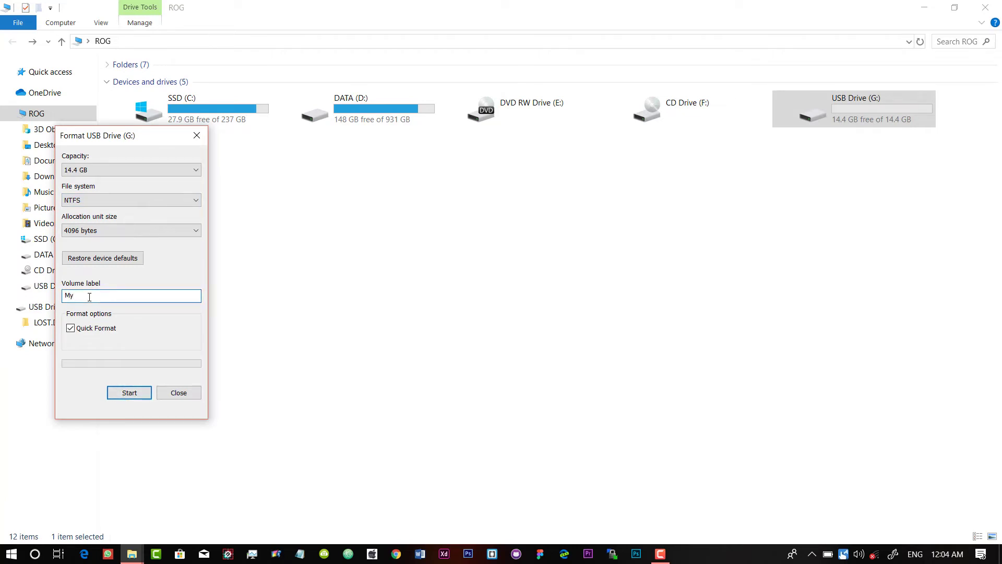
type("Pendrive")
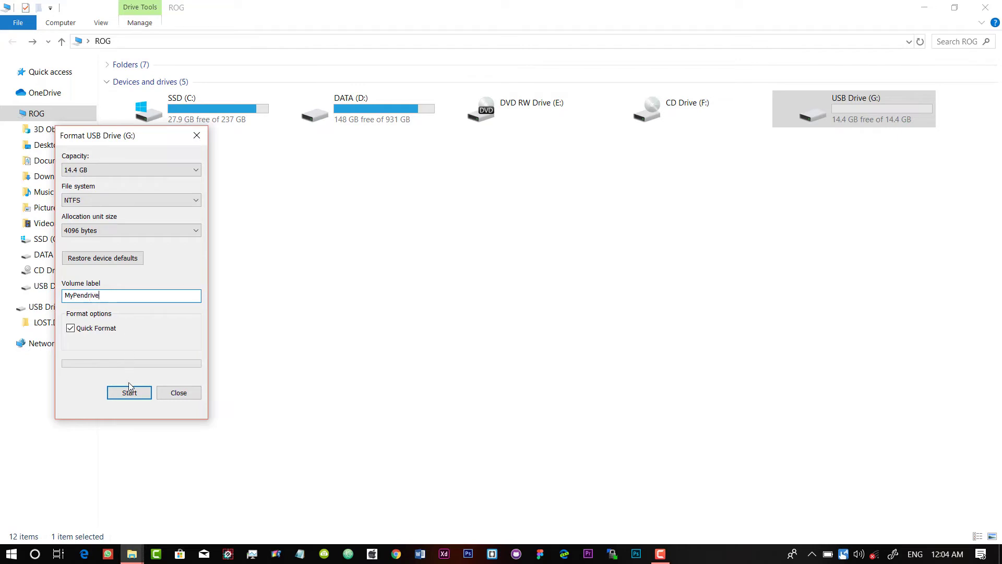
Run the format, confirming the data erase and the completion notice
left_click(129, 393)
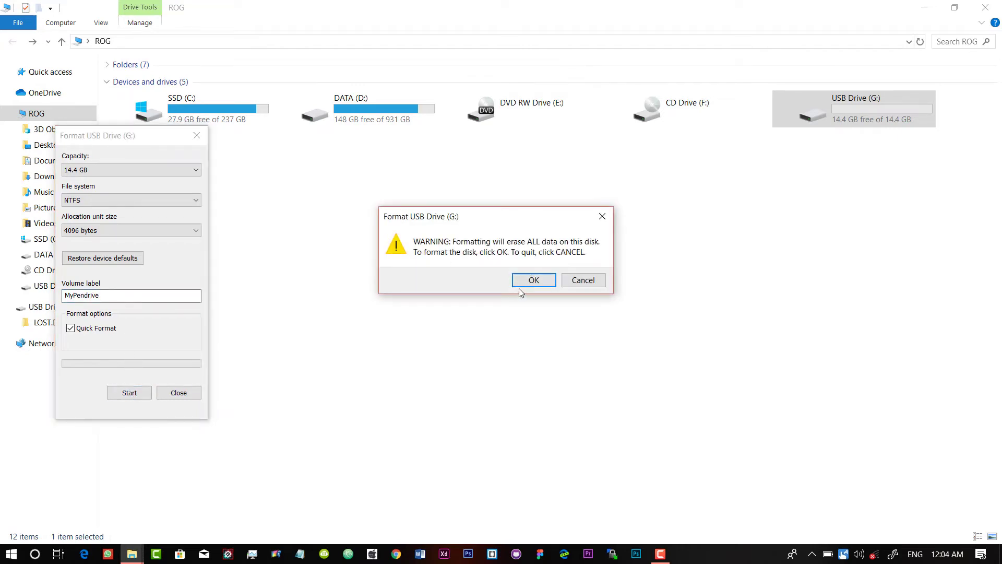
left_click(533, 280)
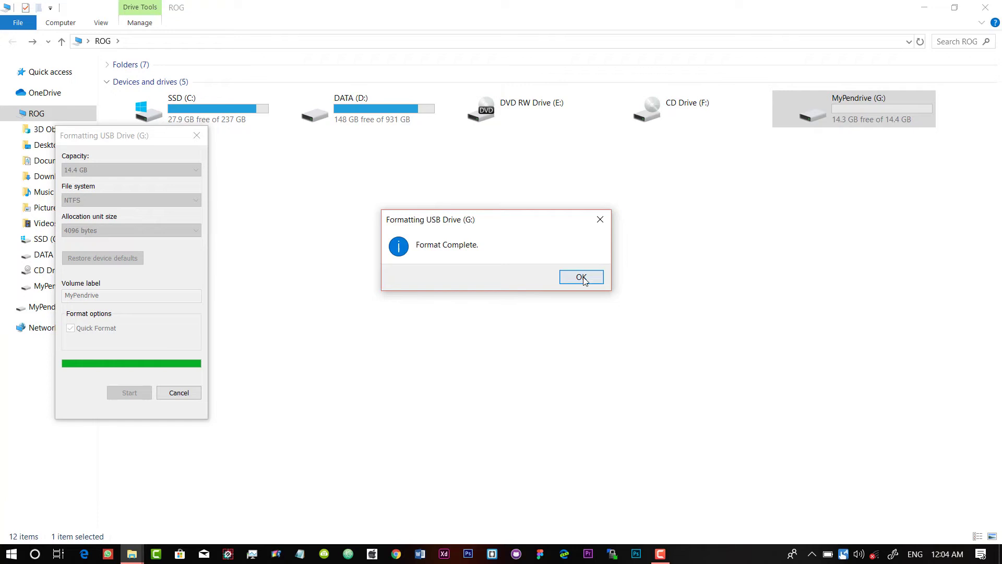
left_click(582, 275)
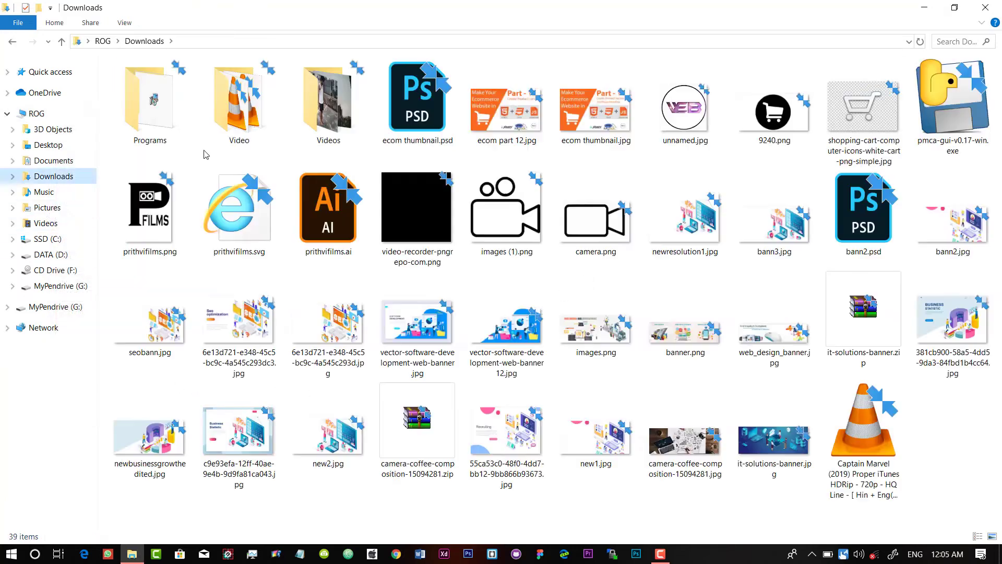
Copy the video files from Downloads, confirm MyPendrive (G:) is empty, and bring up its actions
right_click(238, 99)
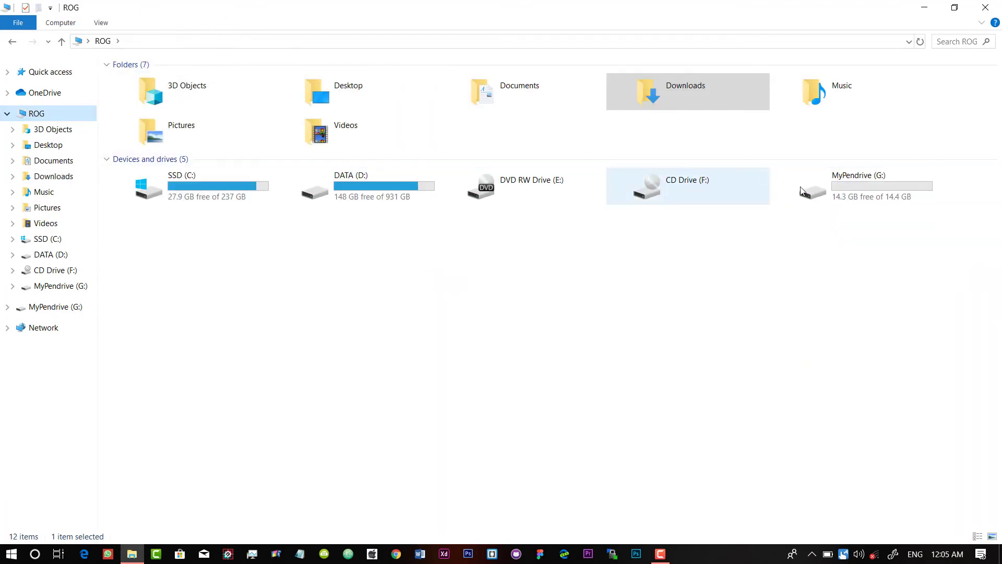
left_click(106, 64)
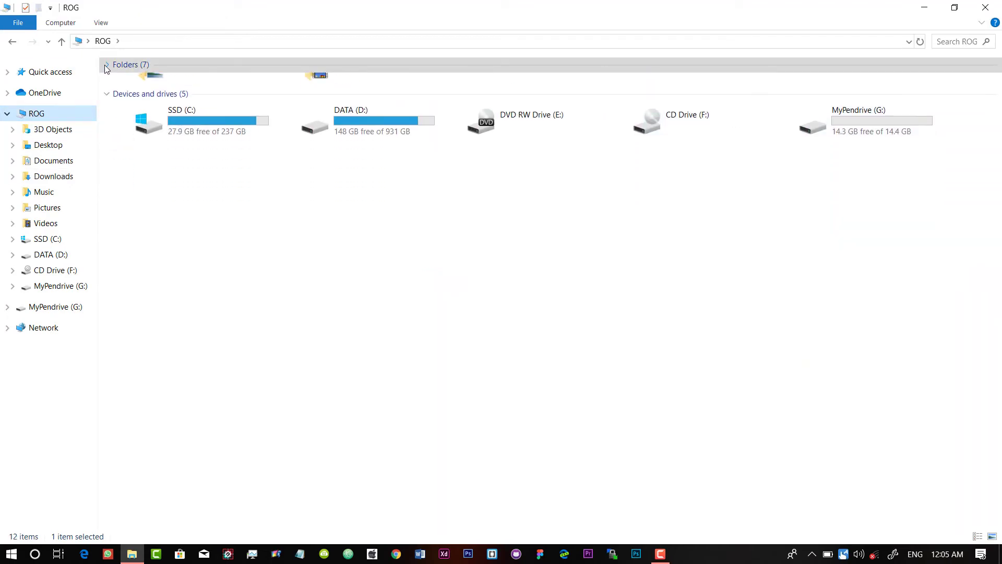
double_click(859, 121)
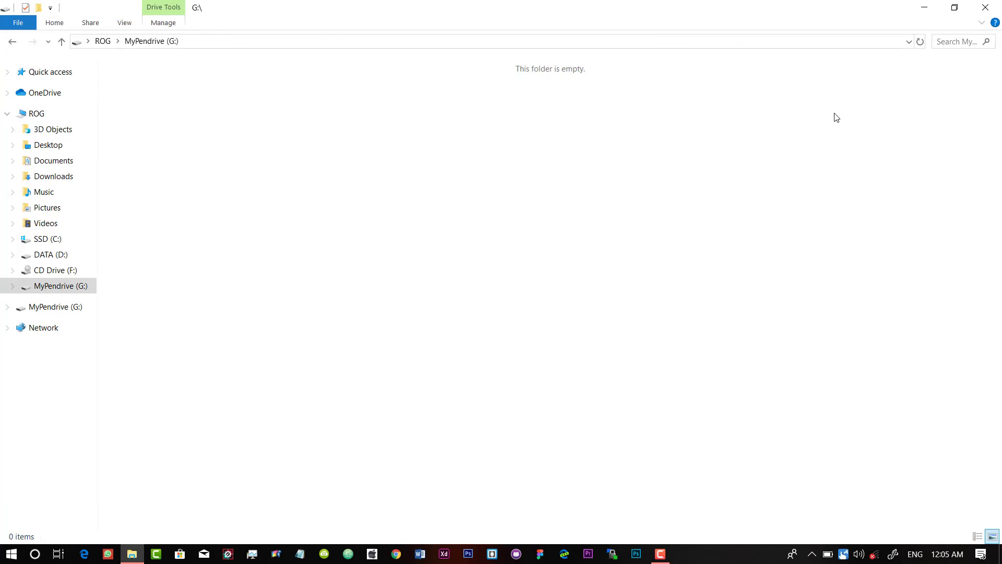
right_click(856, 108)
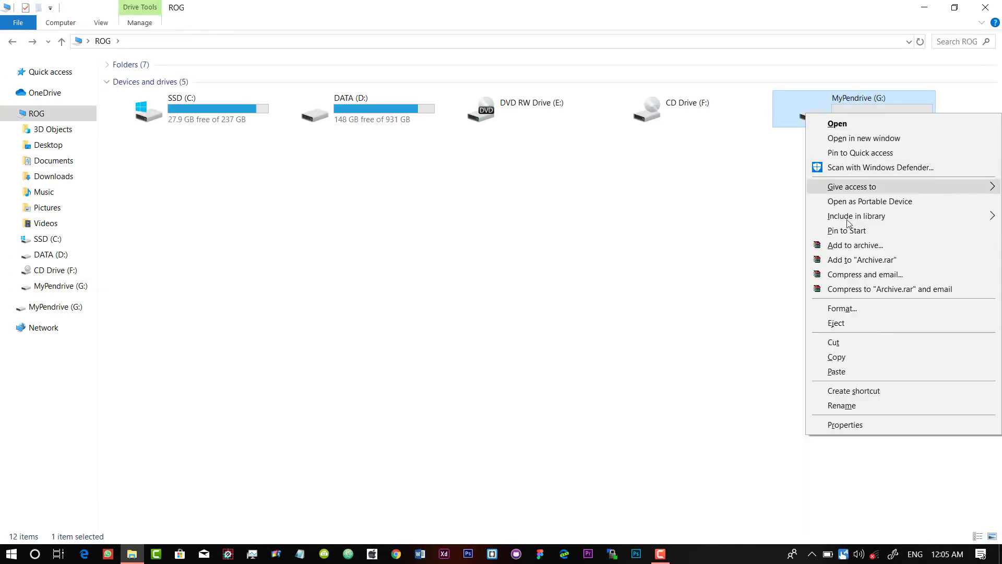
Paste the four video items onto MyPendrive (G:) and refresh so the Video folder appears
left_click(848, 374)
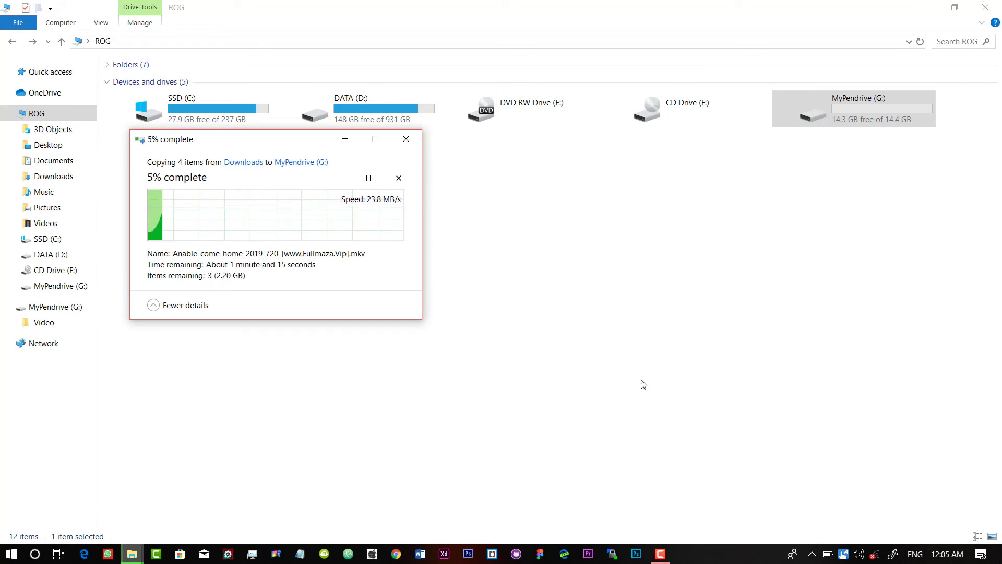
mouse_move(331, 313)
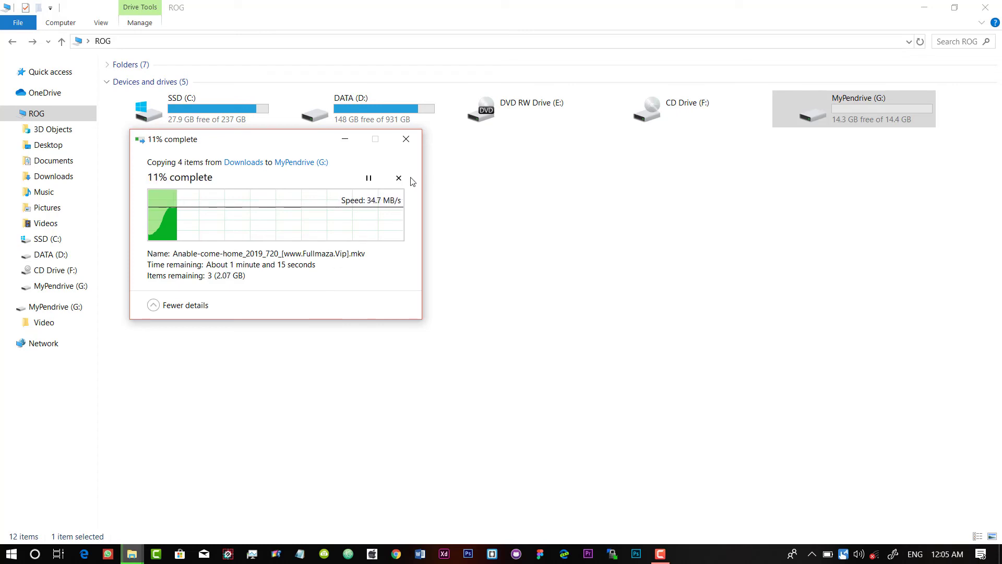
left_click(398, 178)
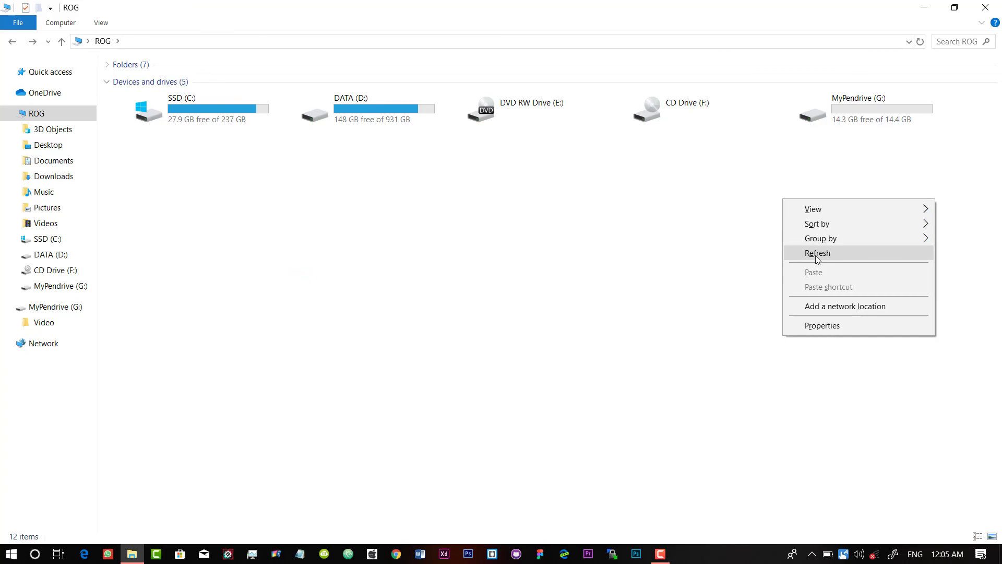
left_click(817, 252)
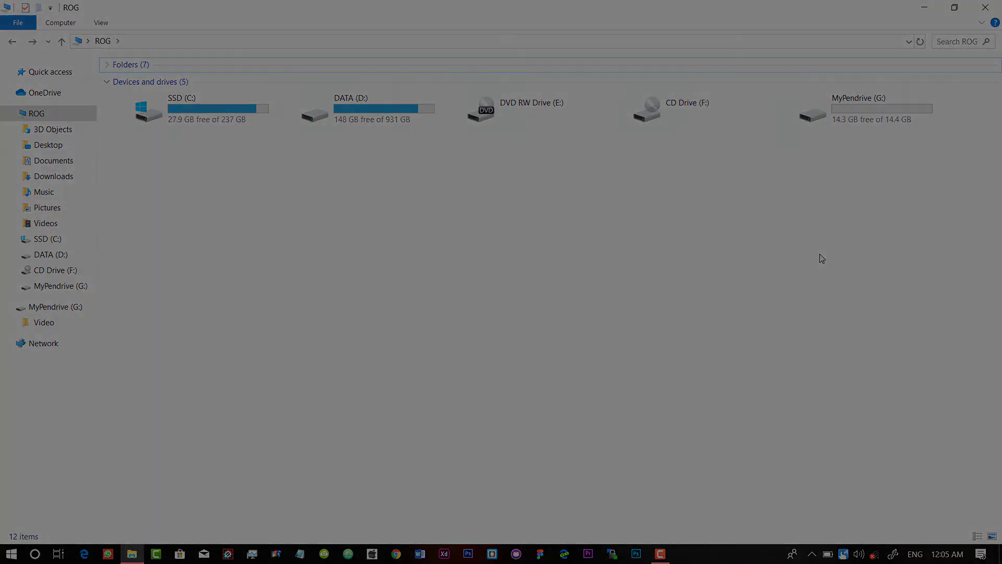